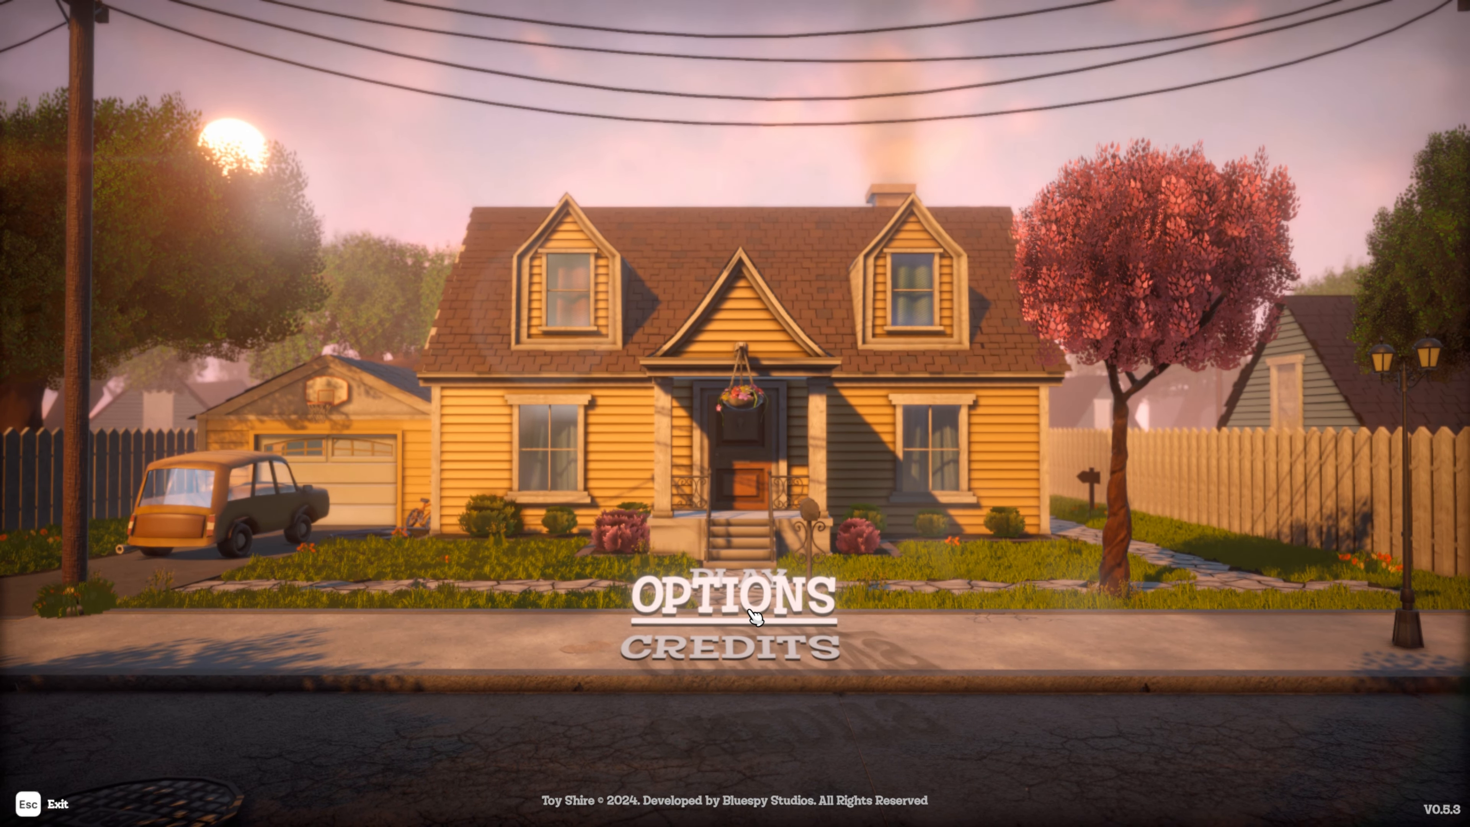
# Cycle the game language through Türkçe, Polski, Japanese, Russian and Deutsch, ending back on English
pyautogui.click(733, 599)
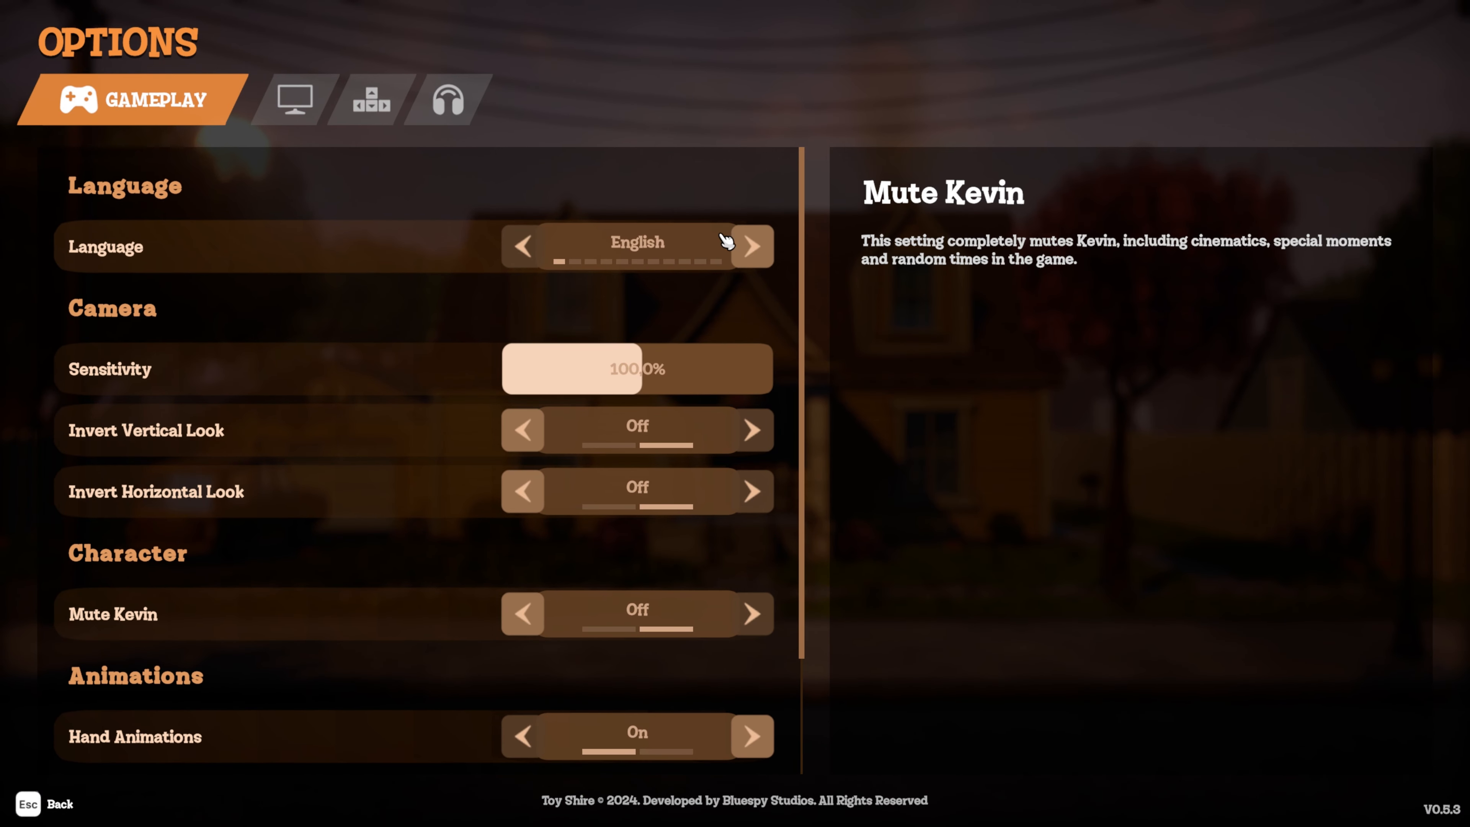
pyautogui.click(750, 246)
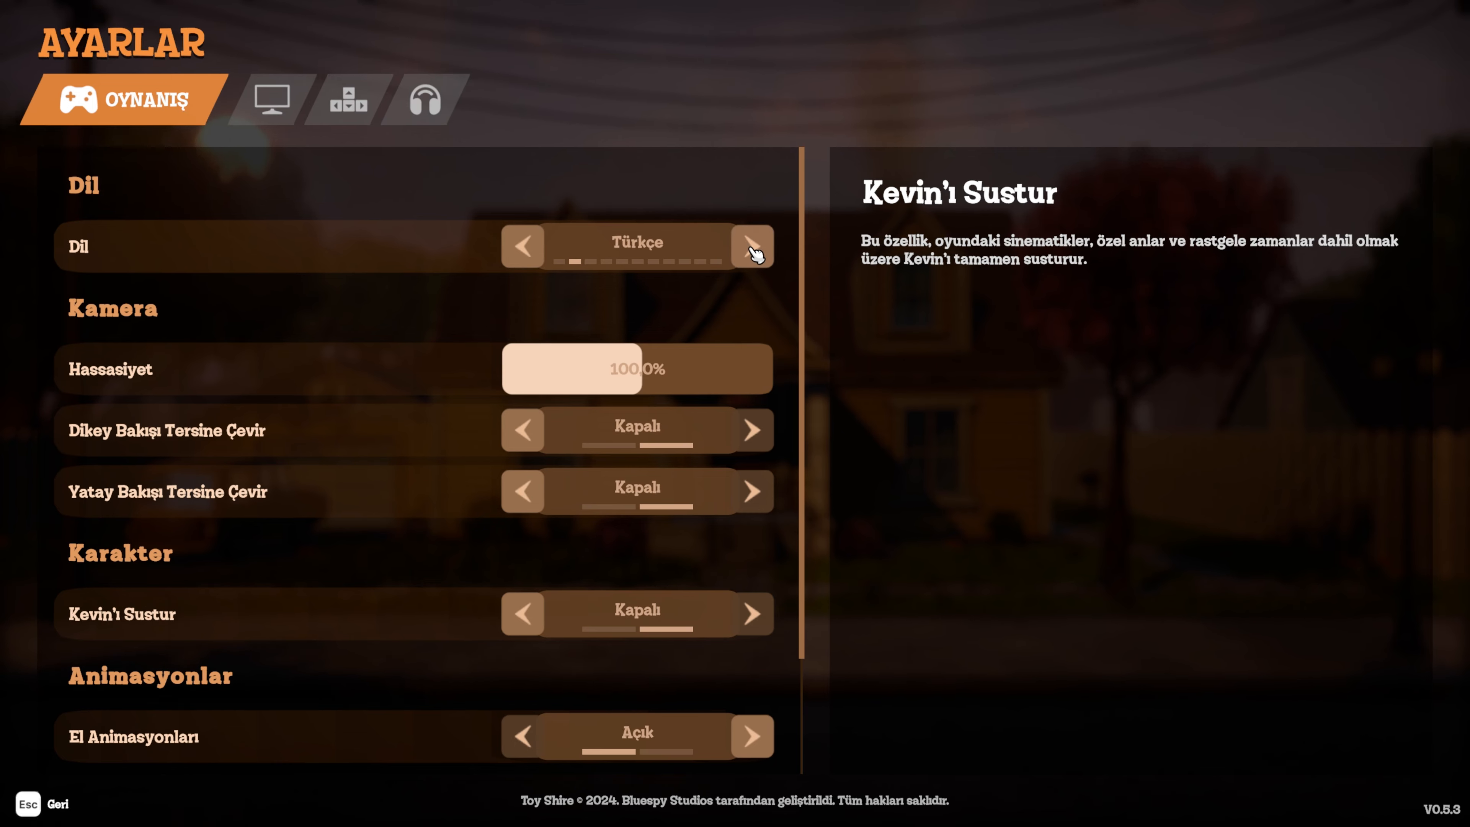
pyautogui.click(750, 246)
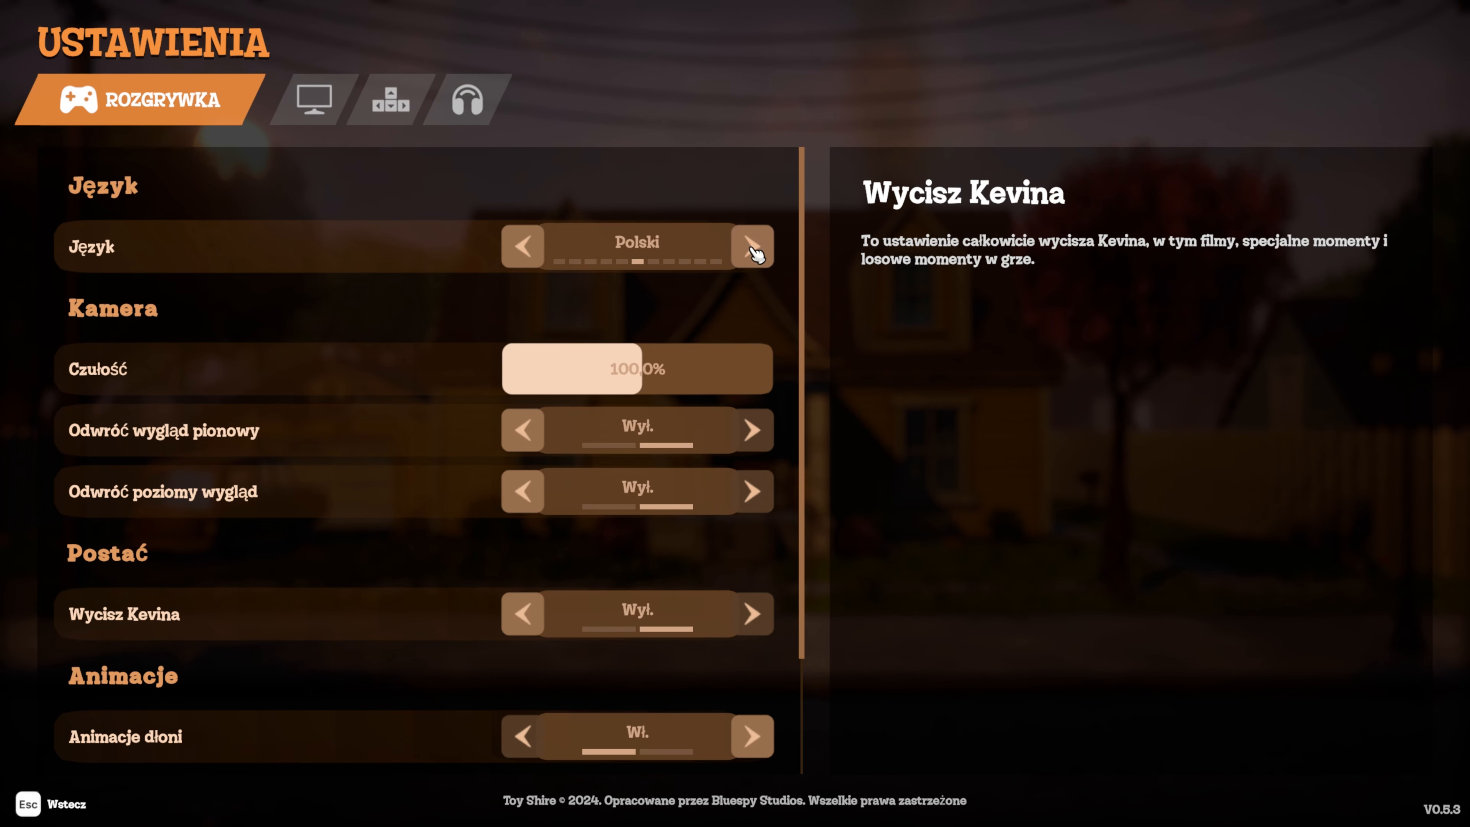
pyautogui.click(751, 247)
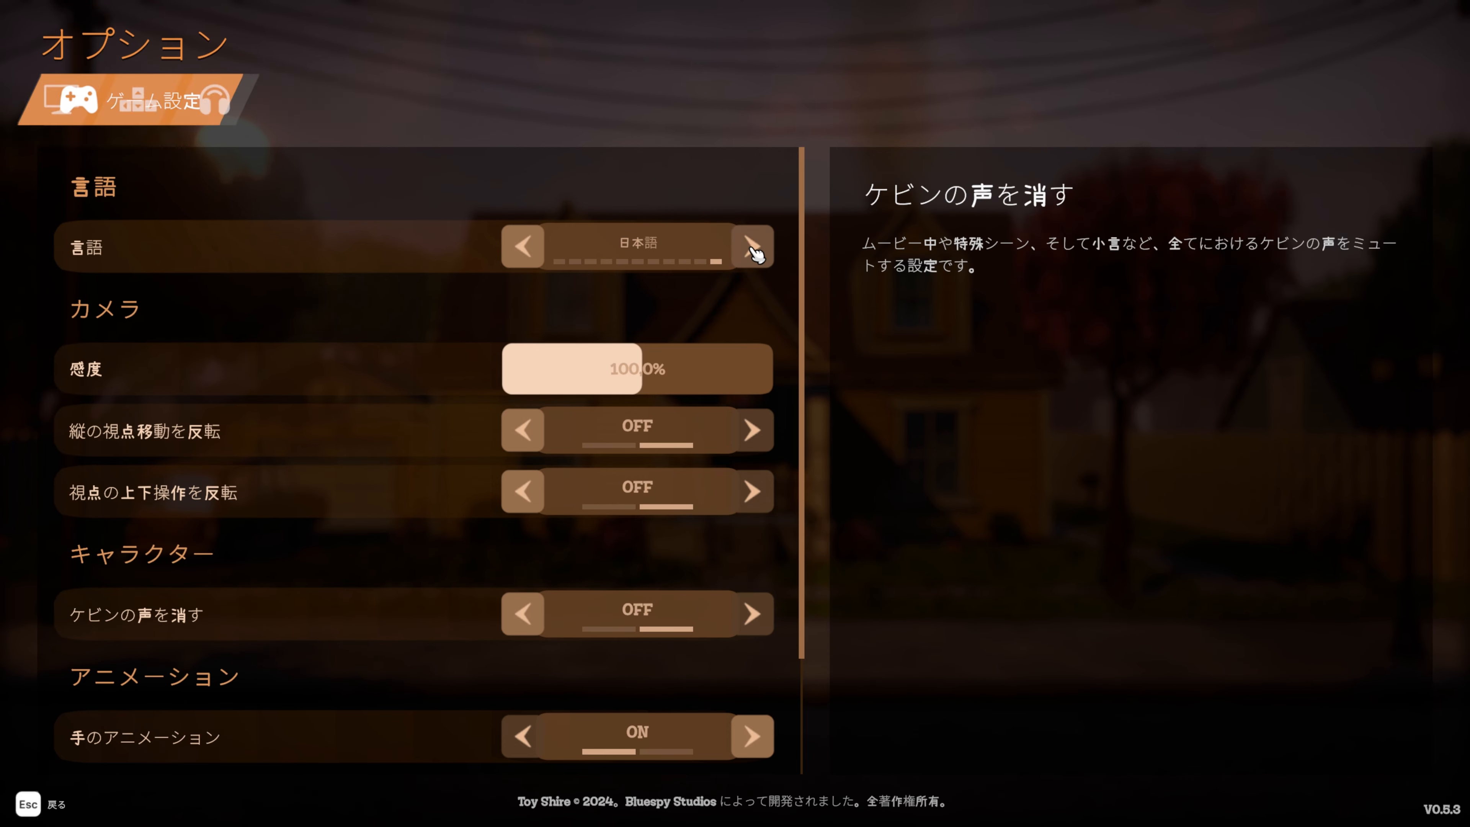
pyautogui.click(751, 245)
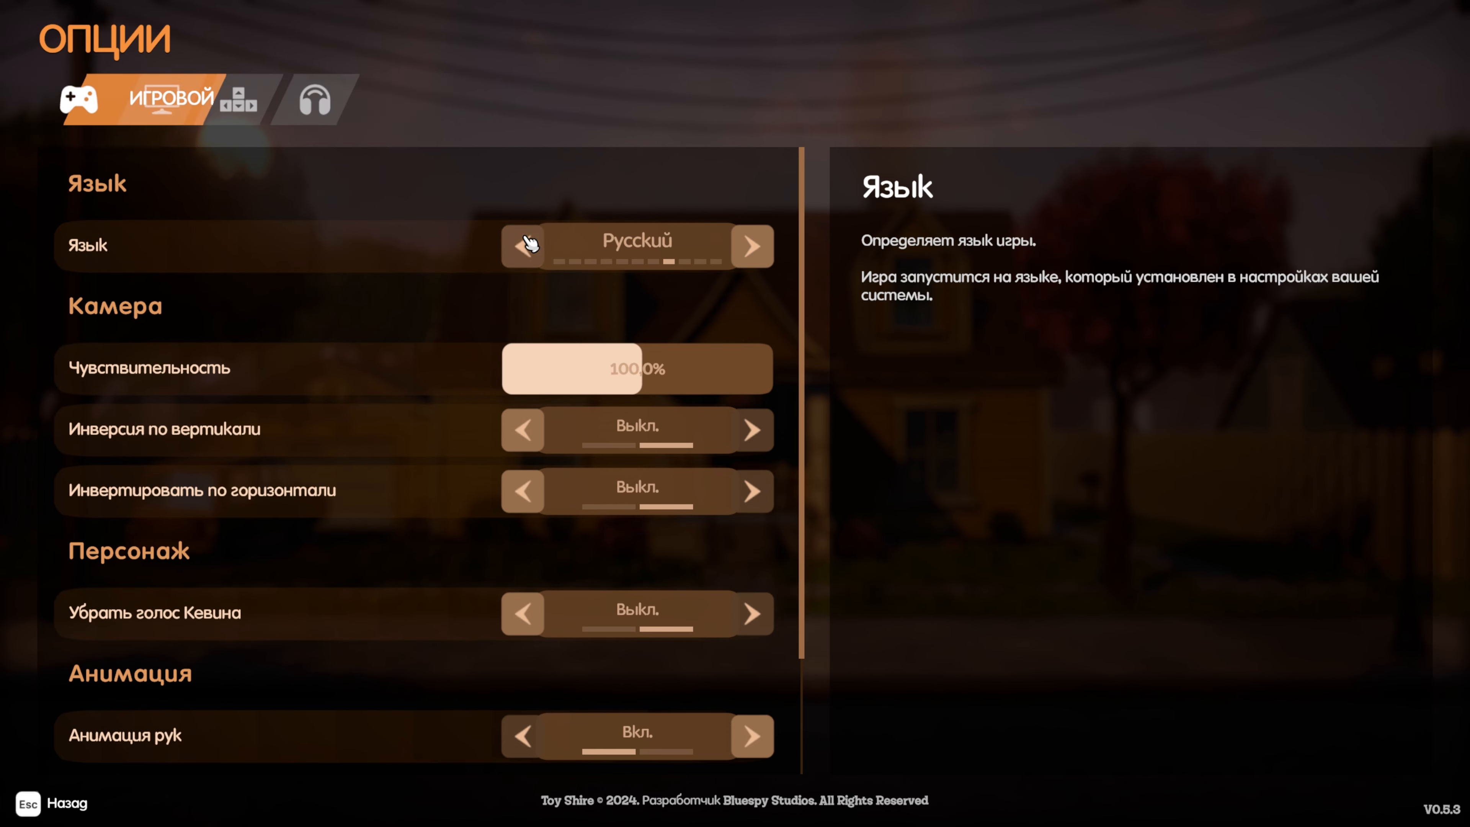
pyautogui.click(522, 245)
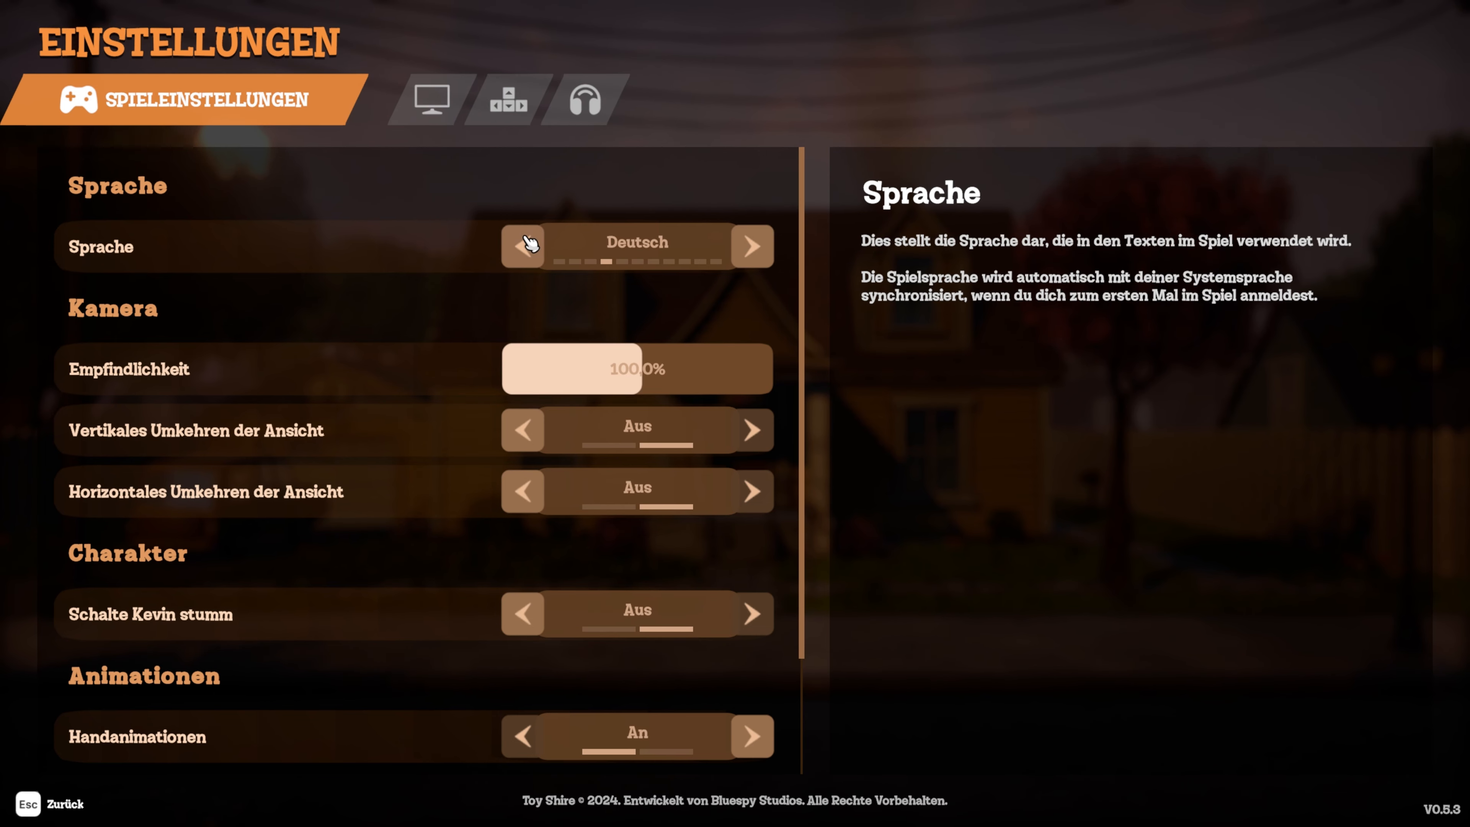
pyautogui.click(522, 245)
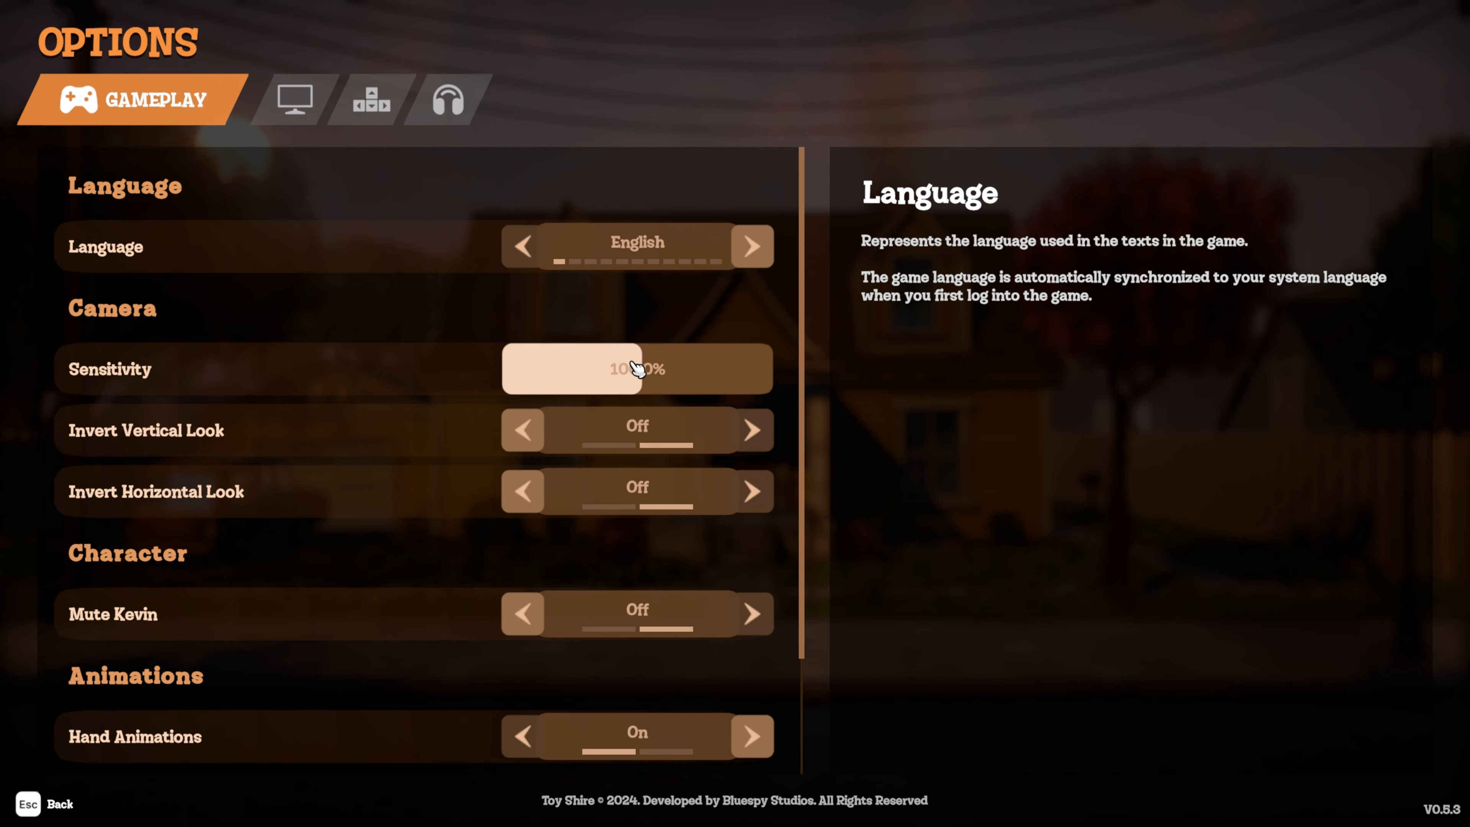
# Nudge camera sensitivity to 100.2% and toggle Invert Vertical Look on then off
pyautogui.moveTo(618, 368); pyautogui.dragTo(656, 368)
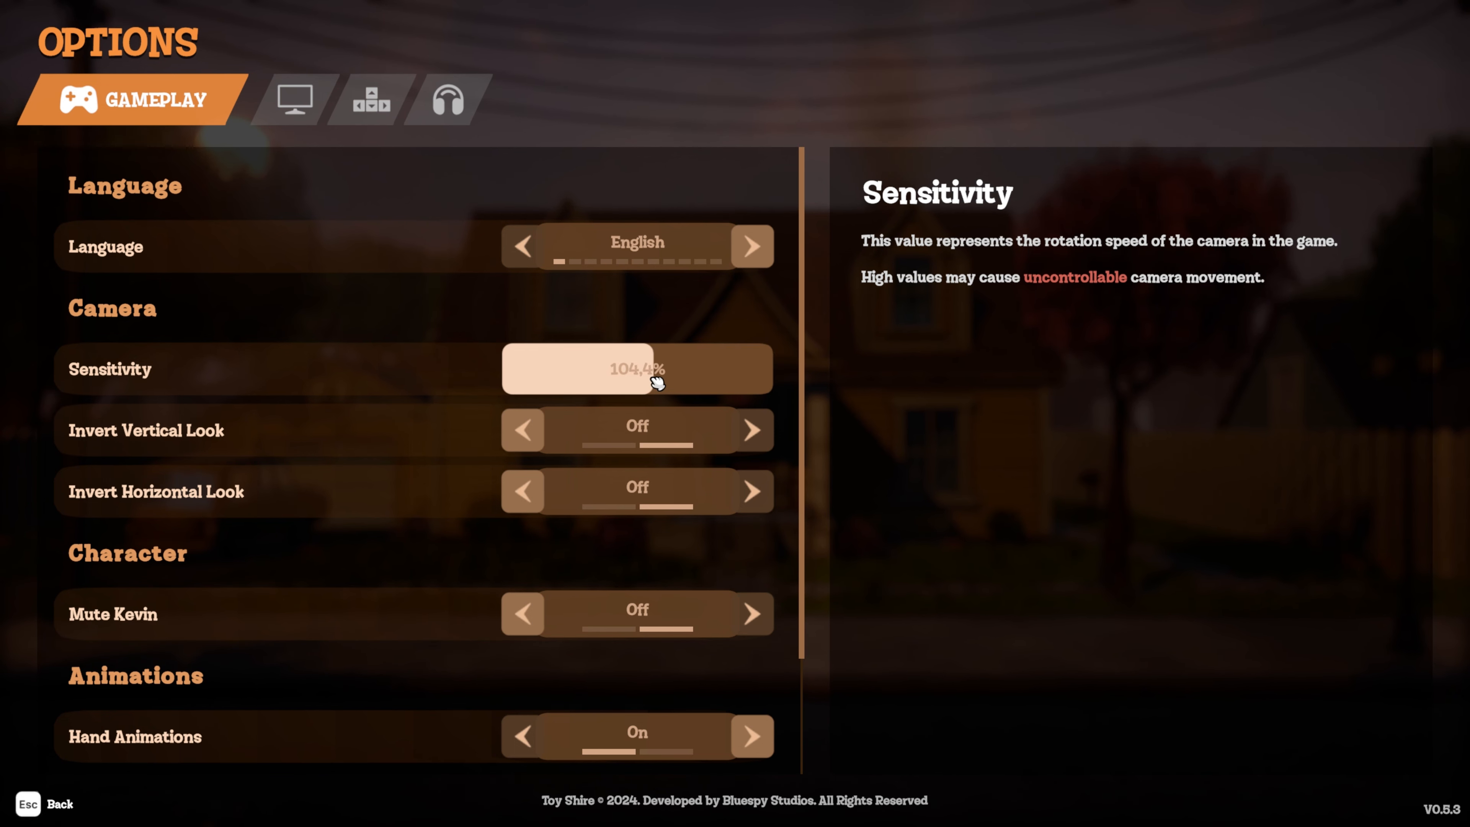
pyautogui.click(522, 429)
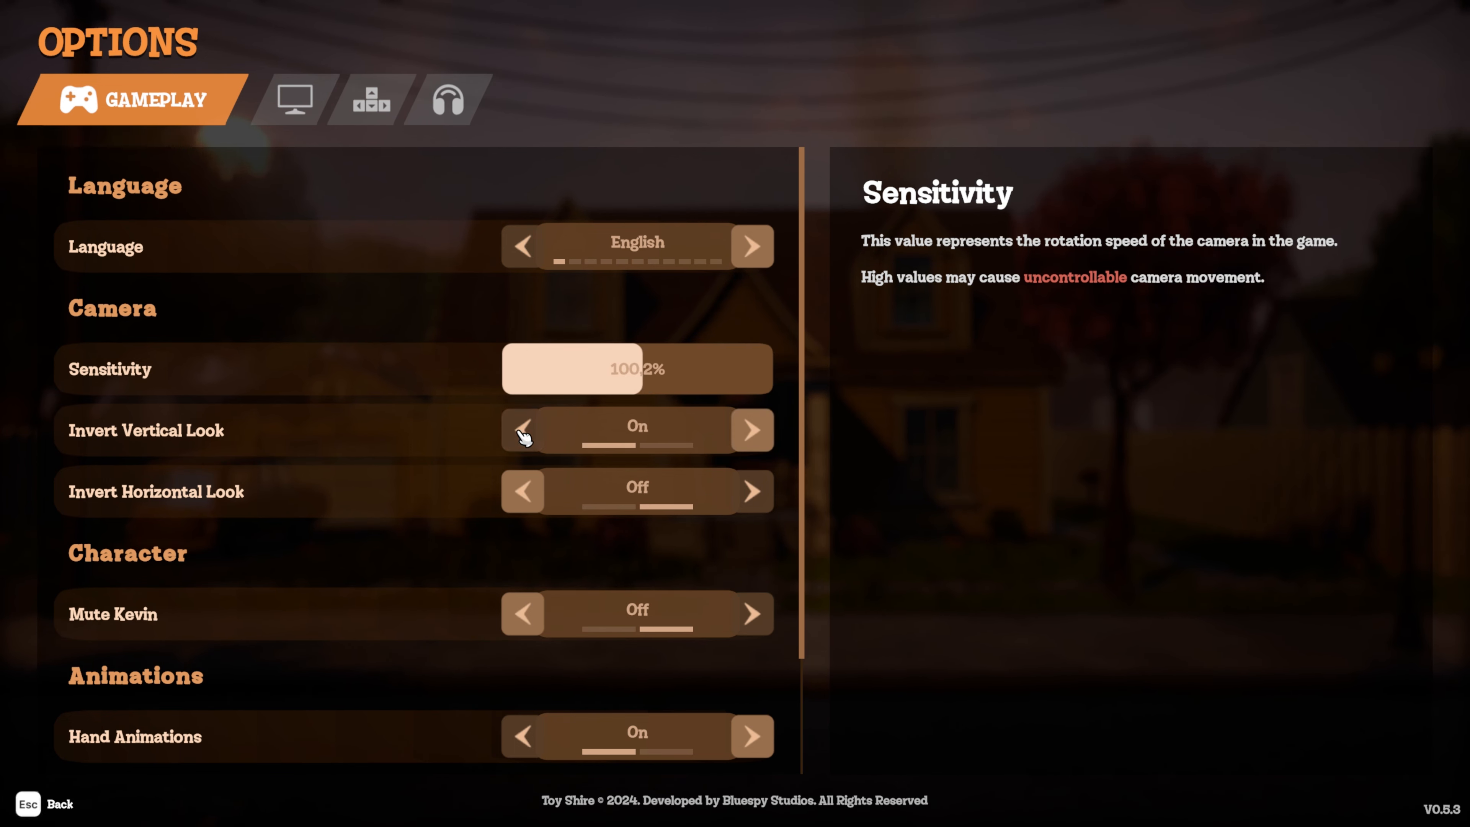
pyautogui.click(522, 429)
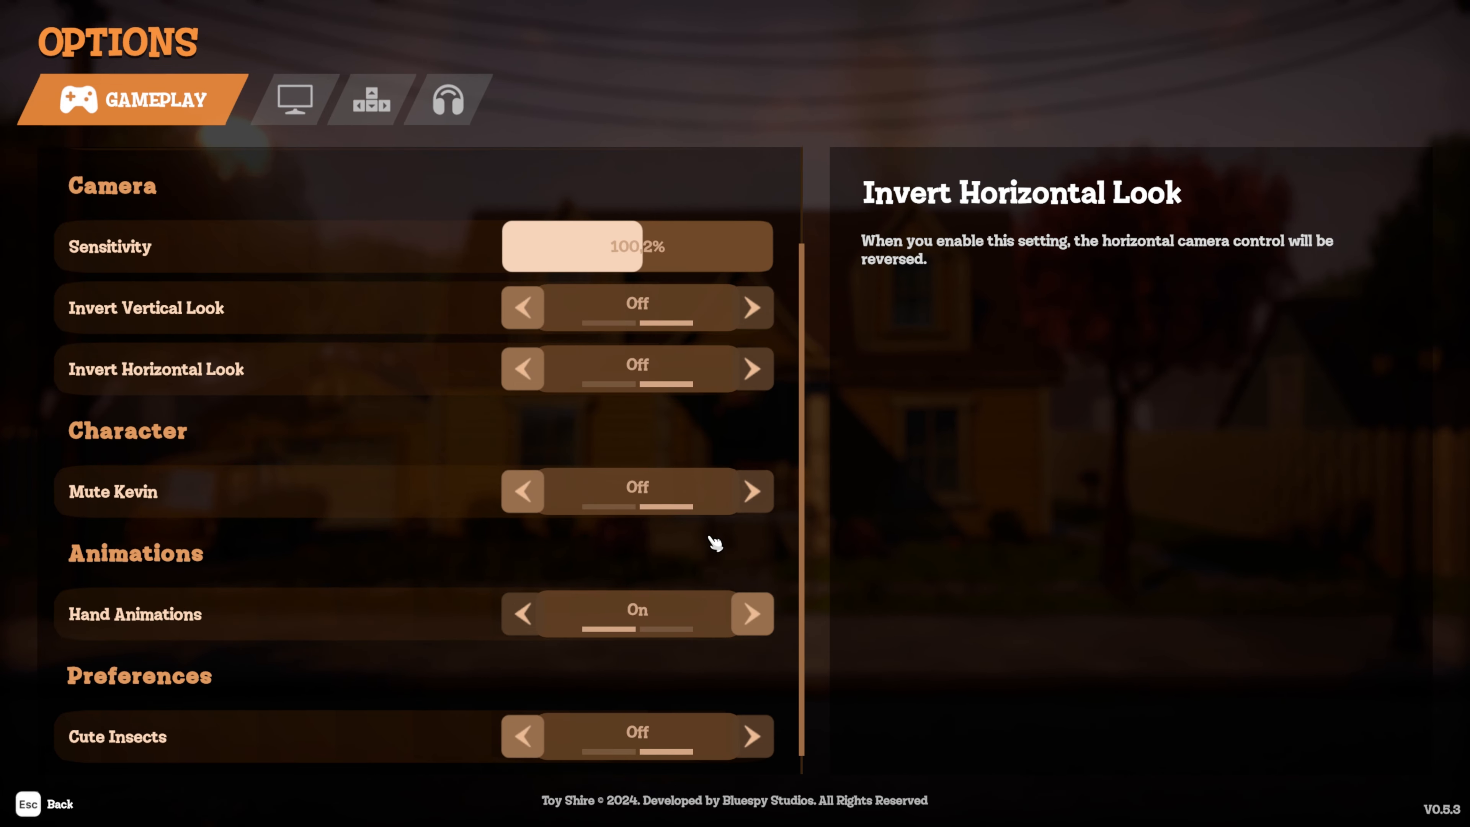
# Toggle Mute Kevin and Cute Insects each on and back off
pyautogui.click(751, 491)
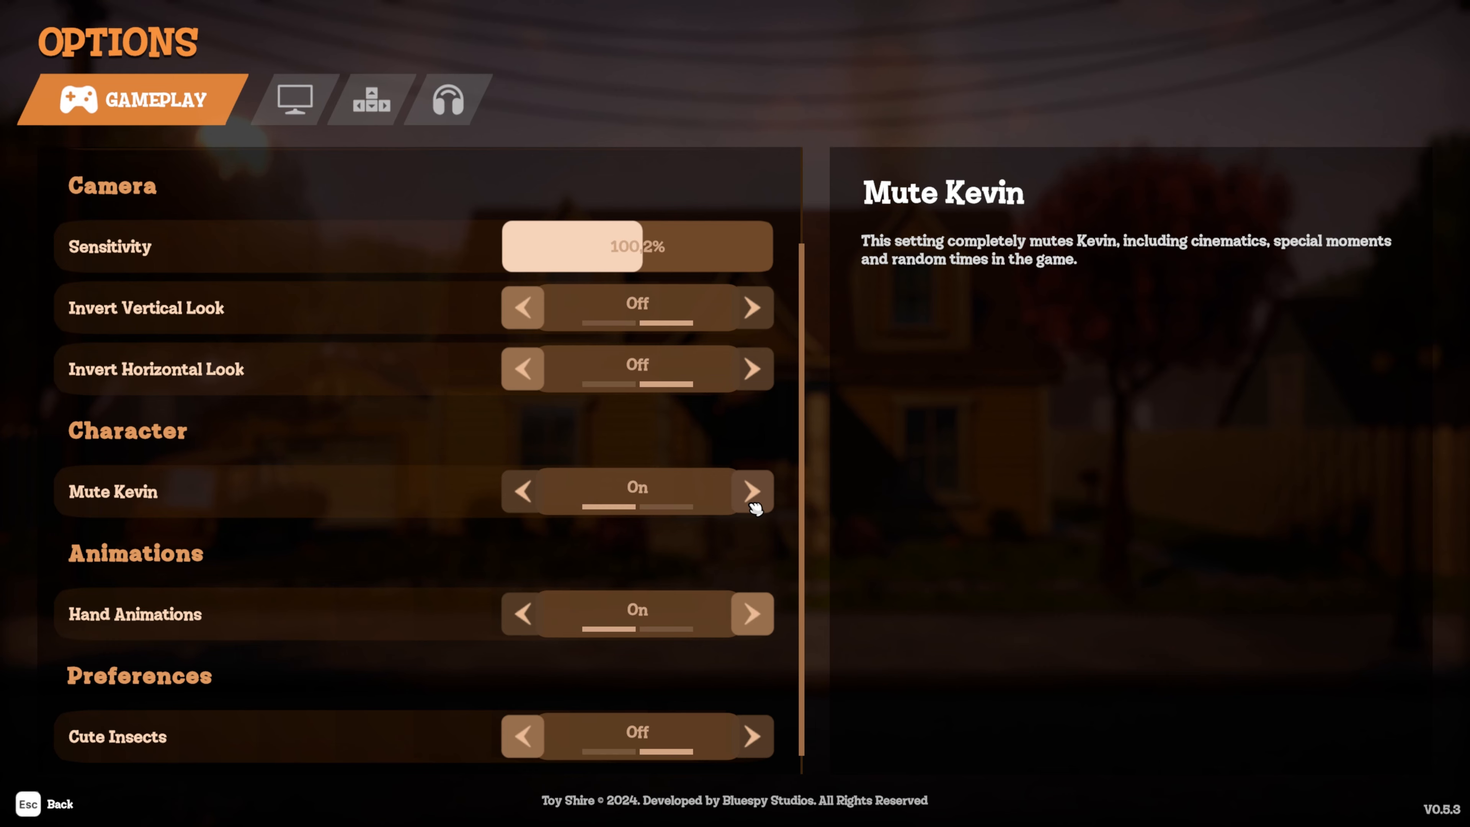
pyautogui.click(522, 490)
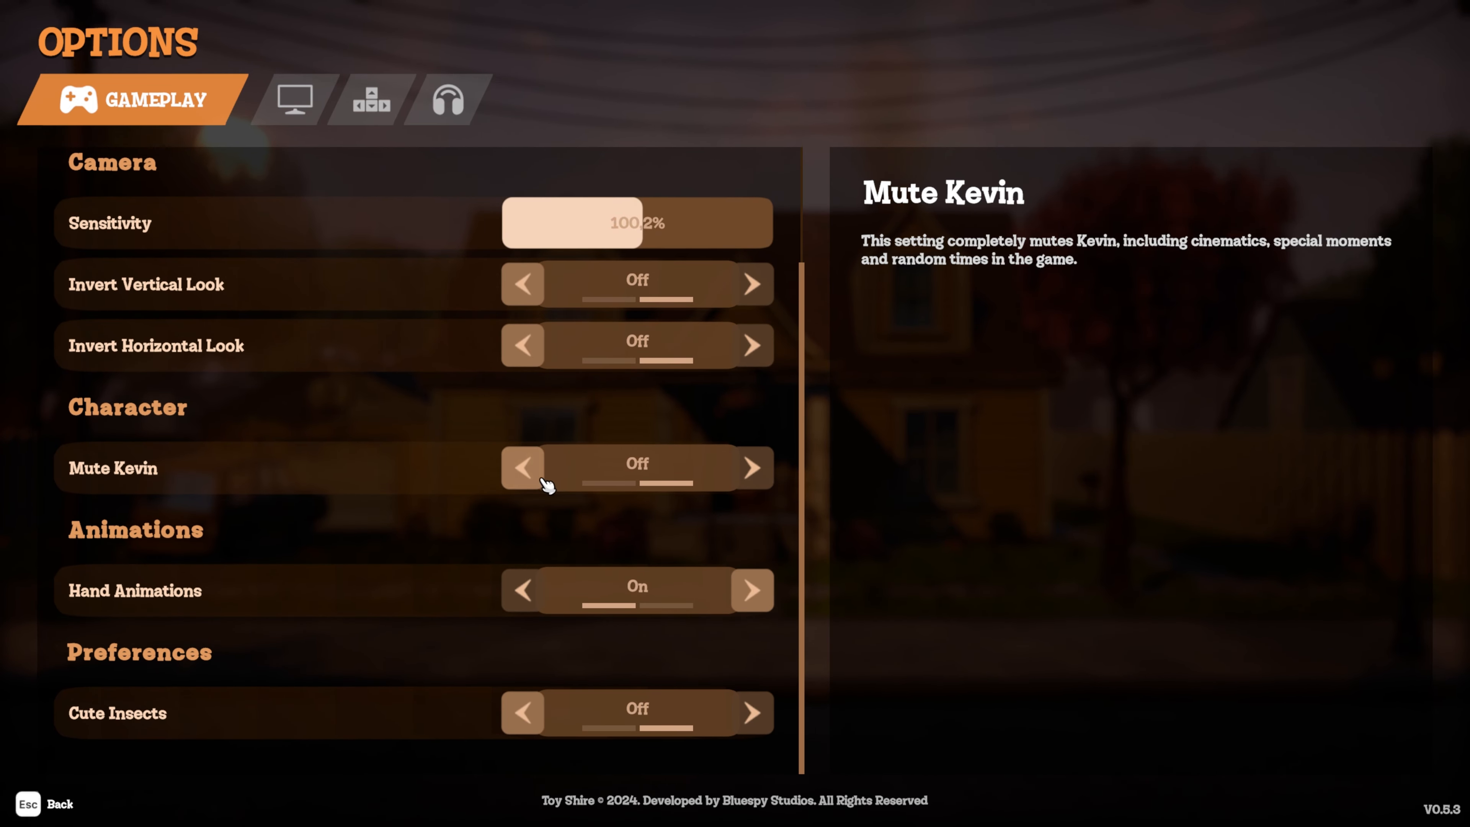
pyautogui.click(522, 589)
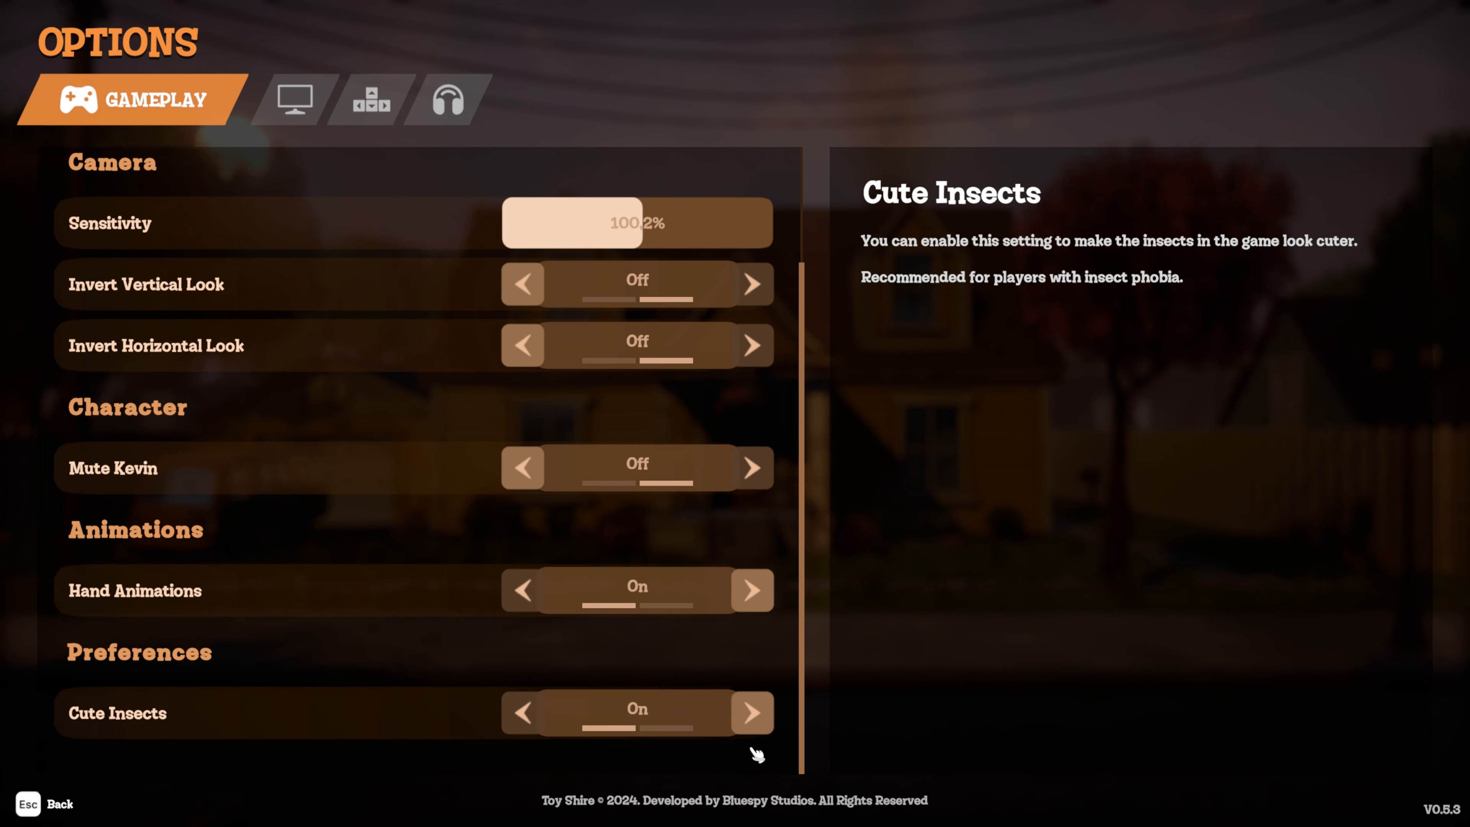
pyautogui.click(522, 713)
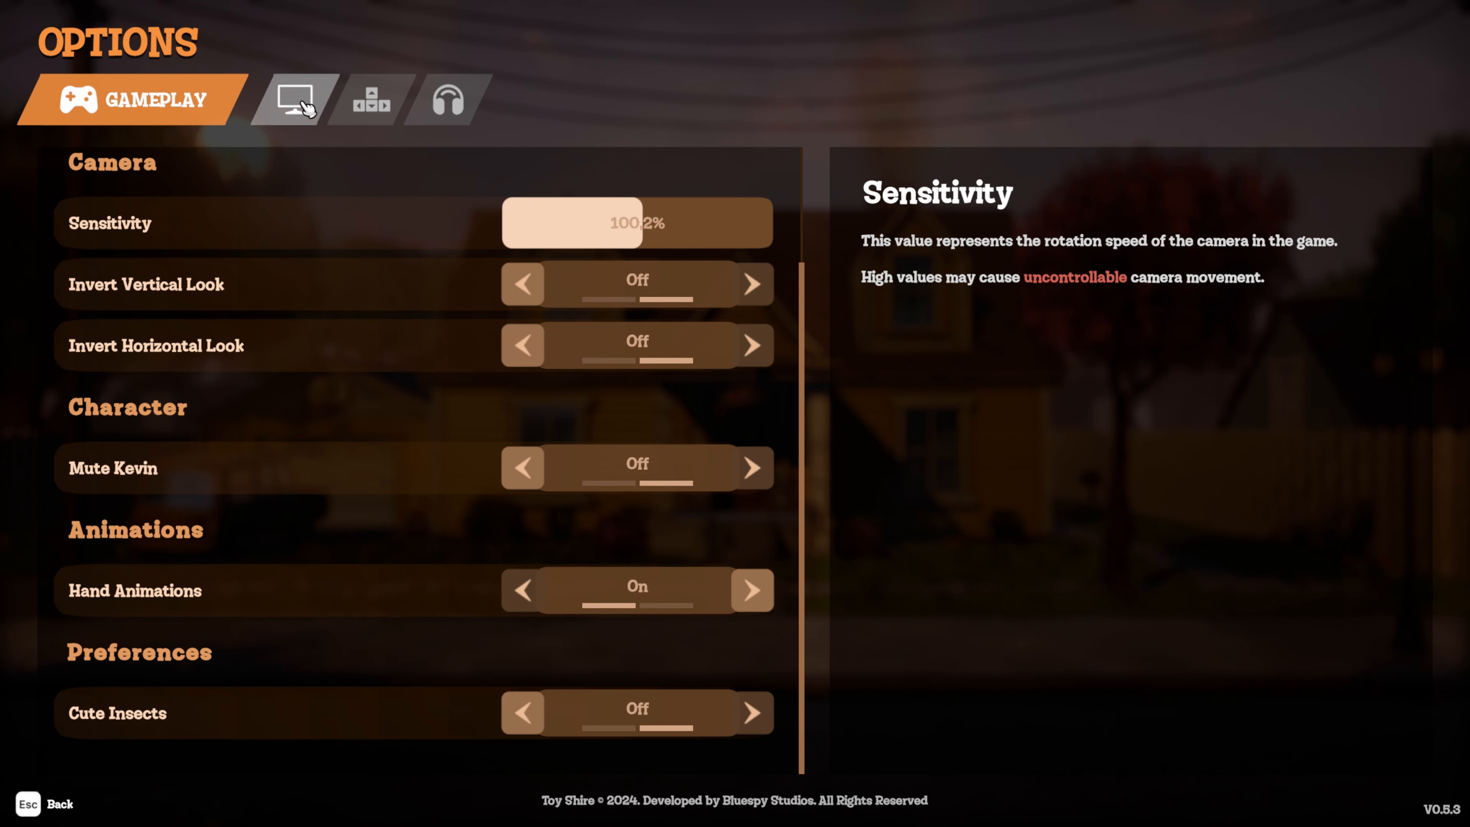
# In Video settings, change the resolution via 1600x1000 to 3840x2160
pyautogui.click(293, 98)
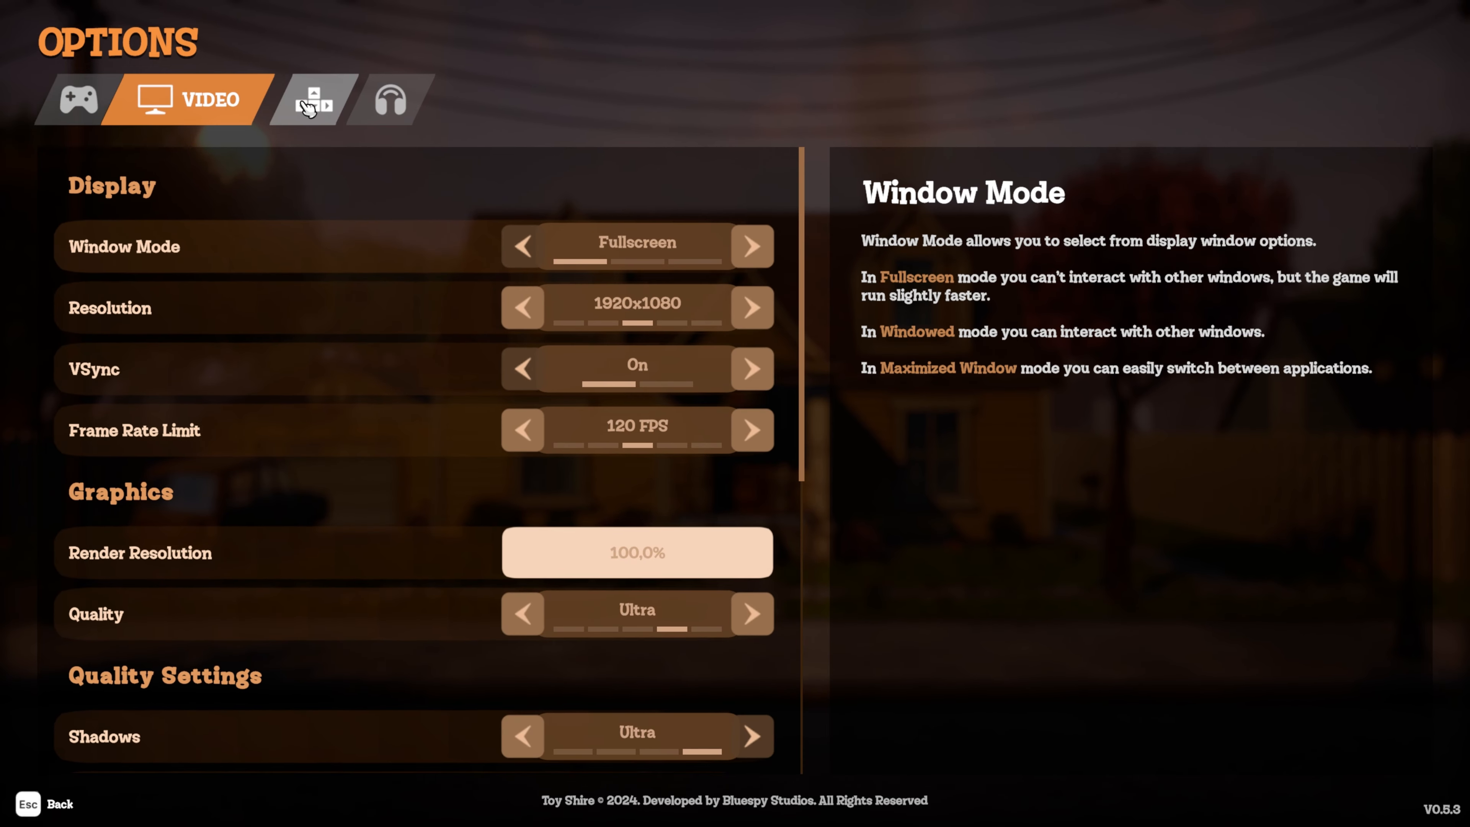
pyautogui.click(522, 306)
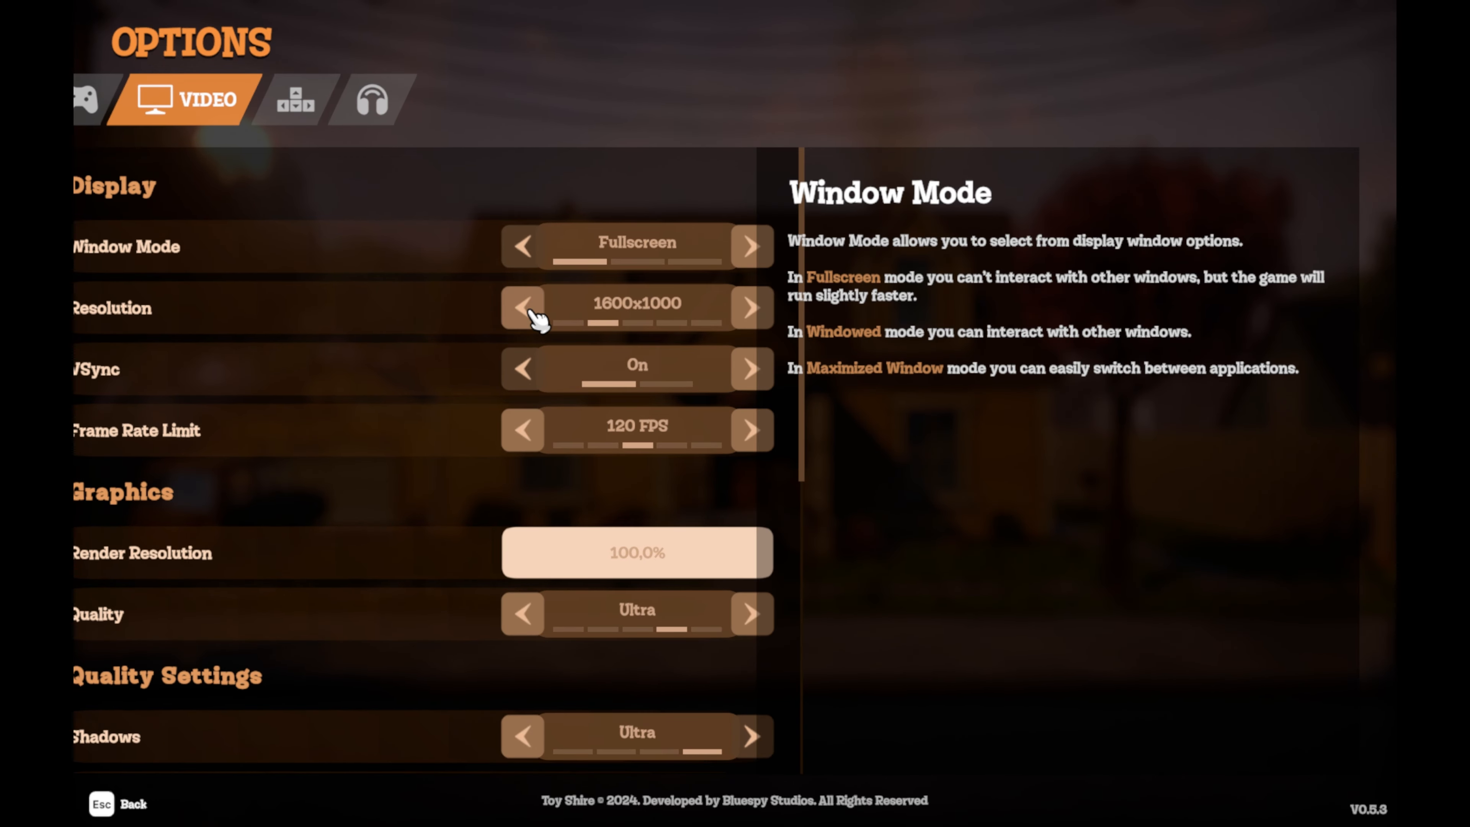
pyautogui.click(750, 308)
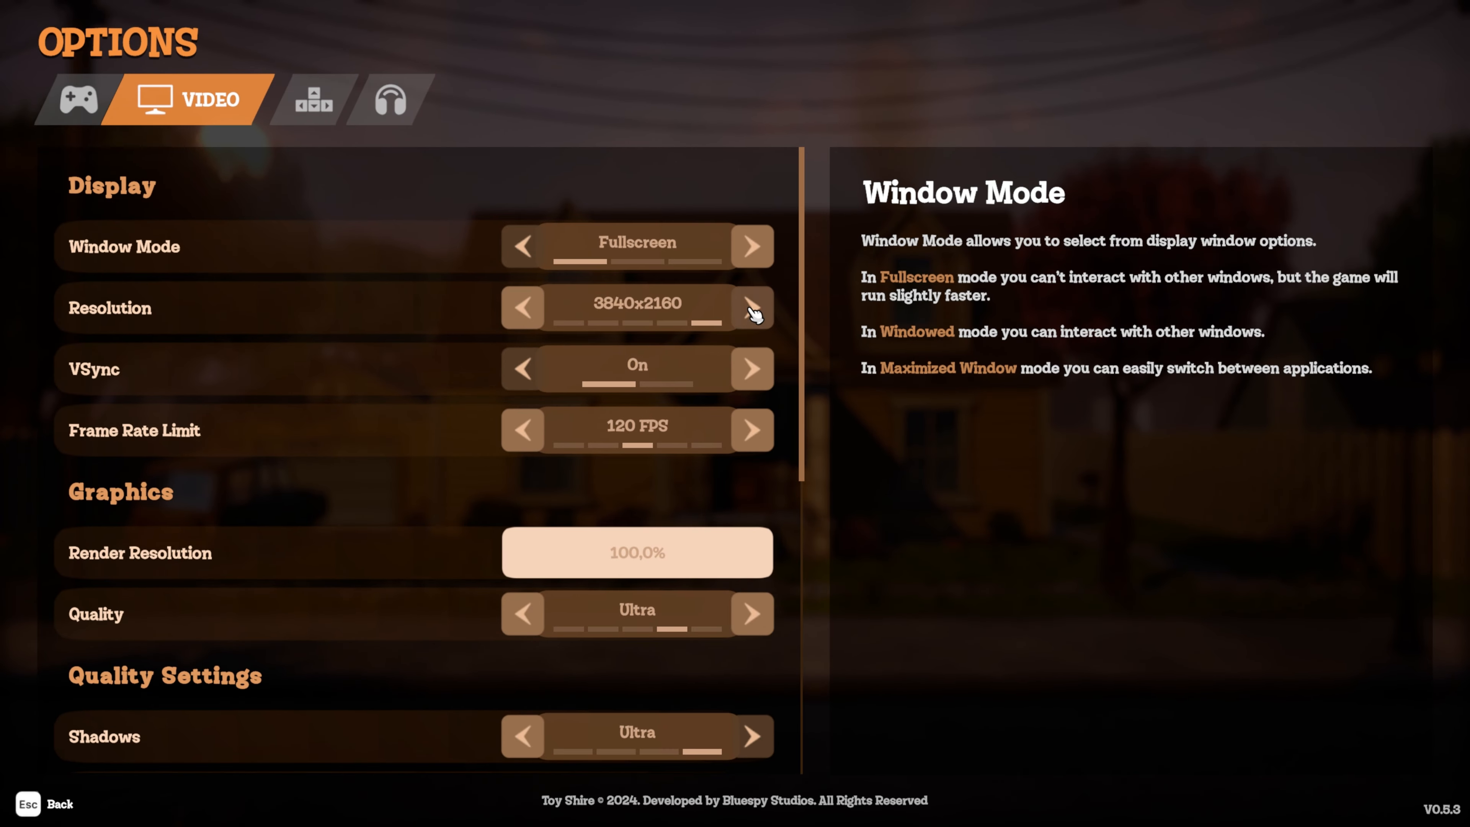
pyautogui.moveTo(522, 308)
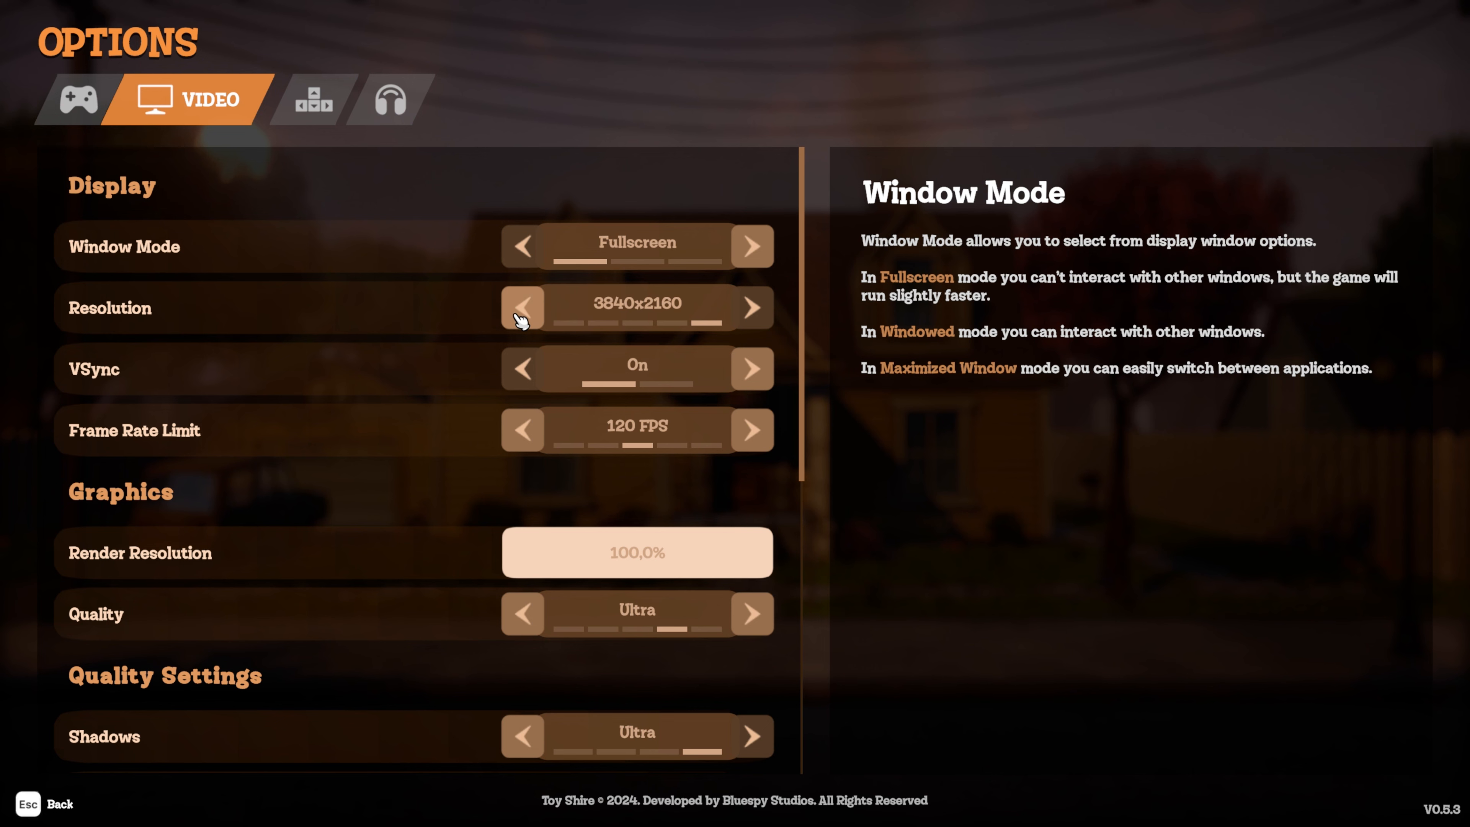
pyautogui.moveTo(523, 374)
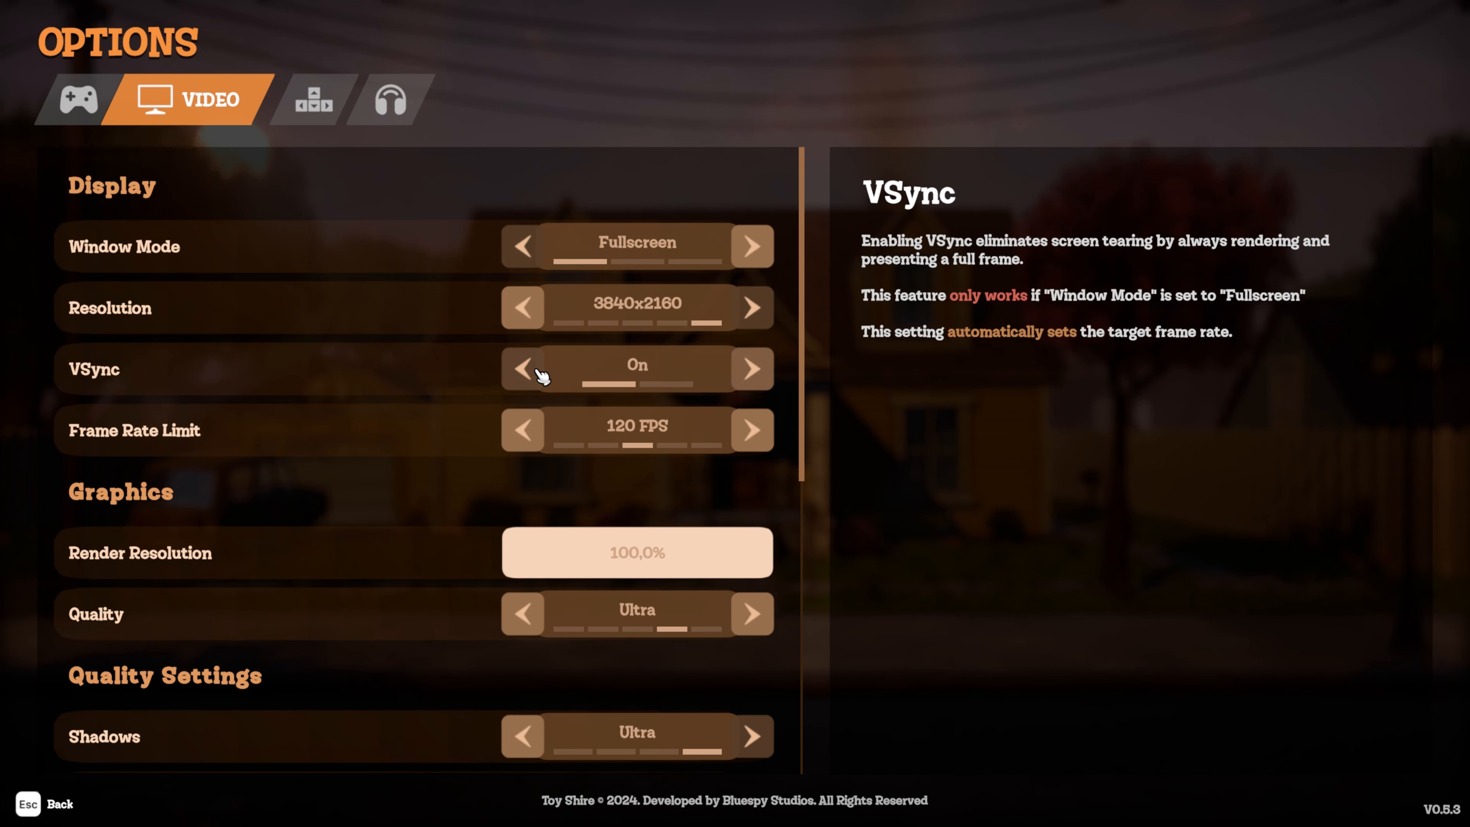